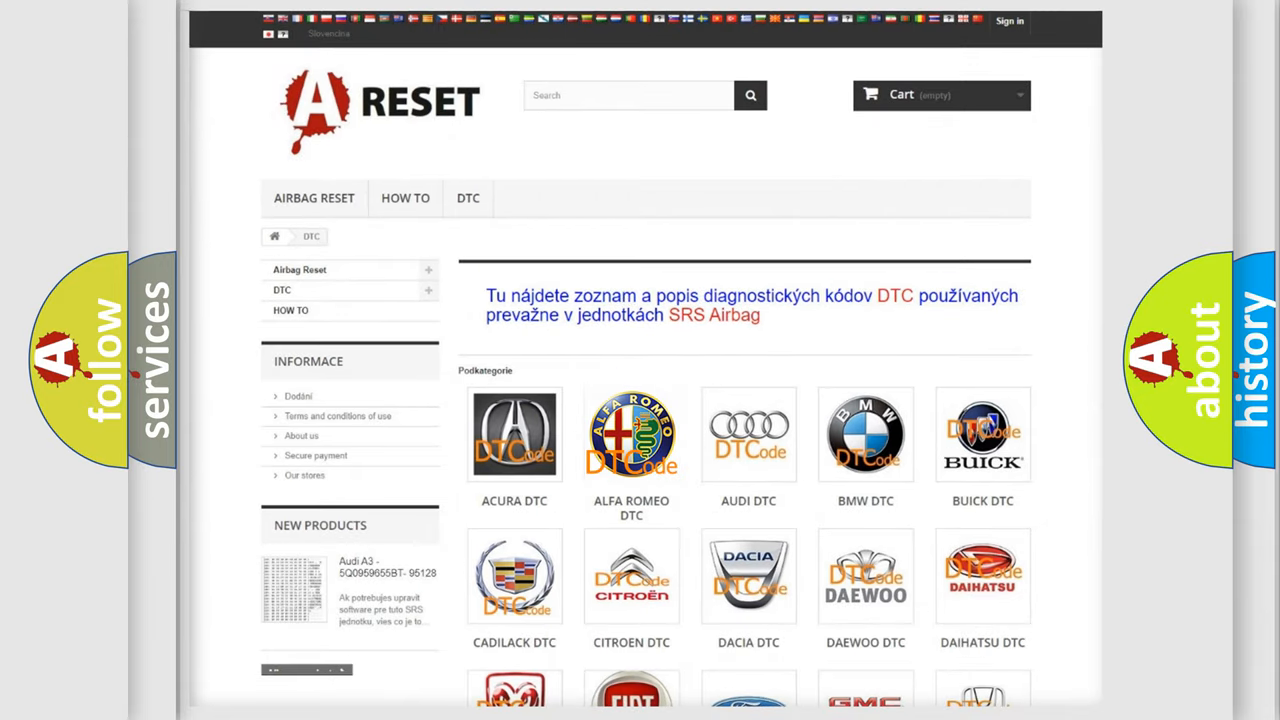
Open the ALFA ROMEO DTC page, scroll through the B1, C and P codes, then return to the top
click(631, 434)
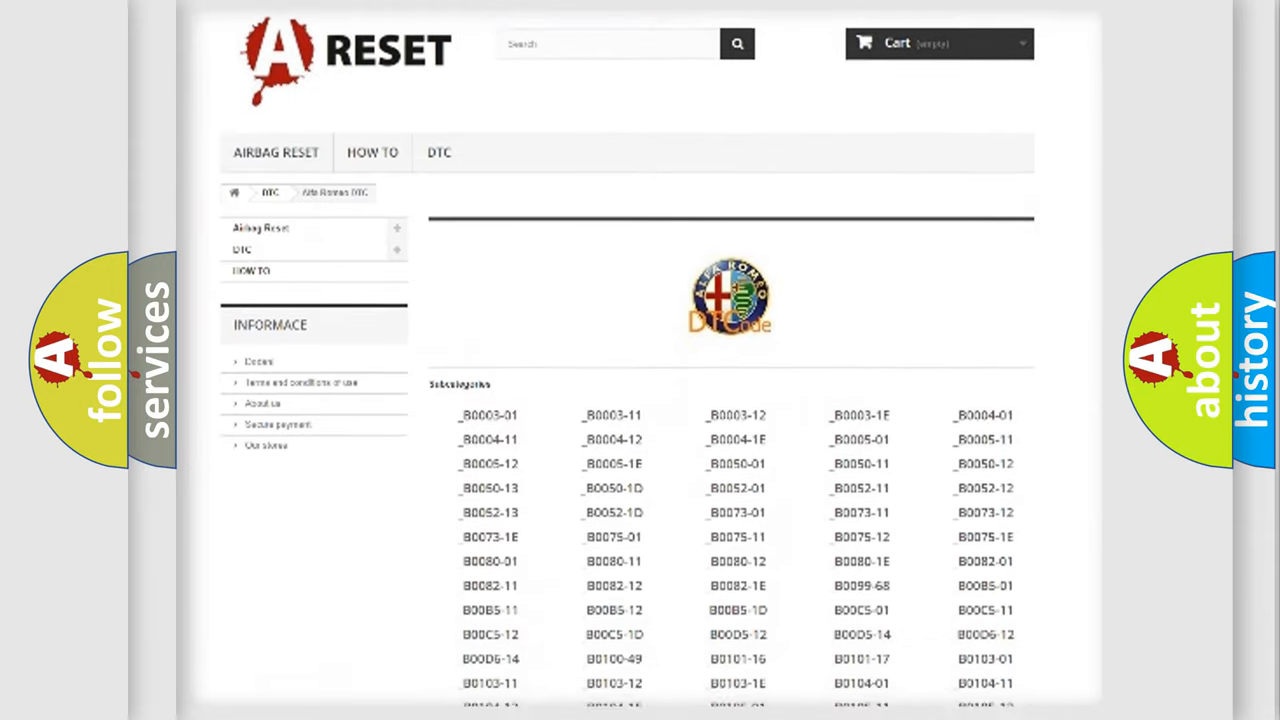
scroll(down, 3)
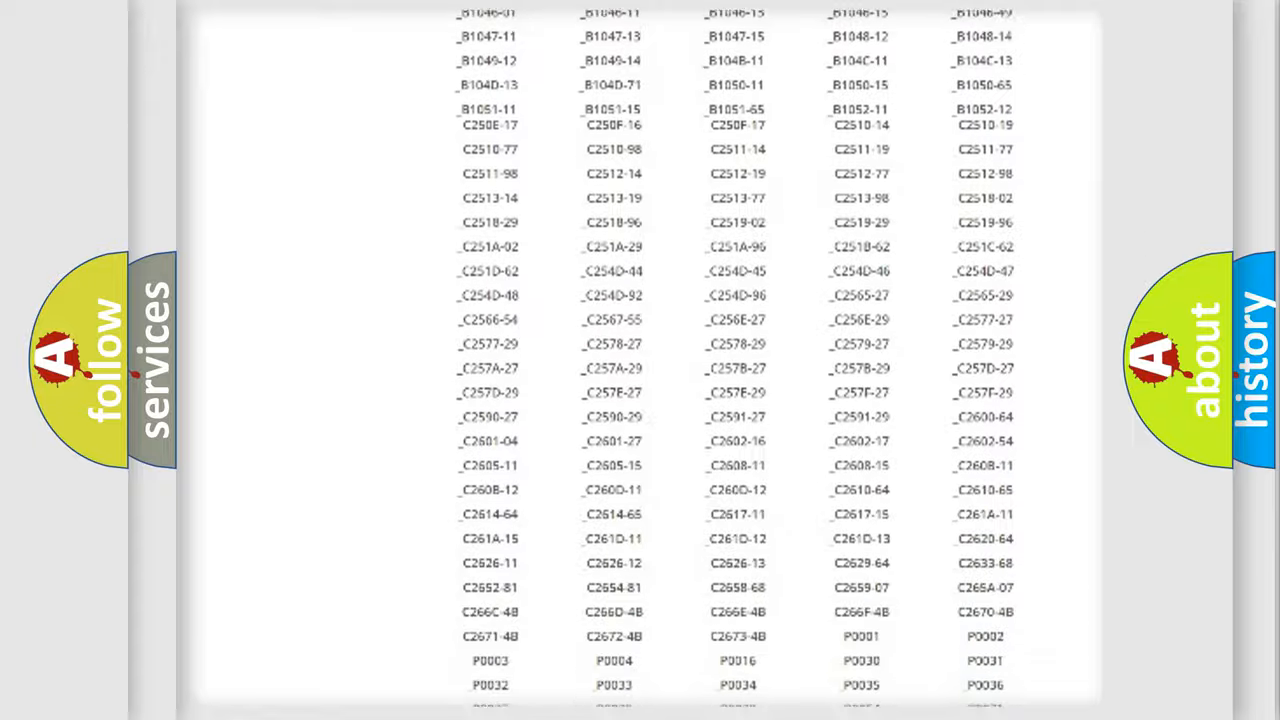
scroll(up, 3)
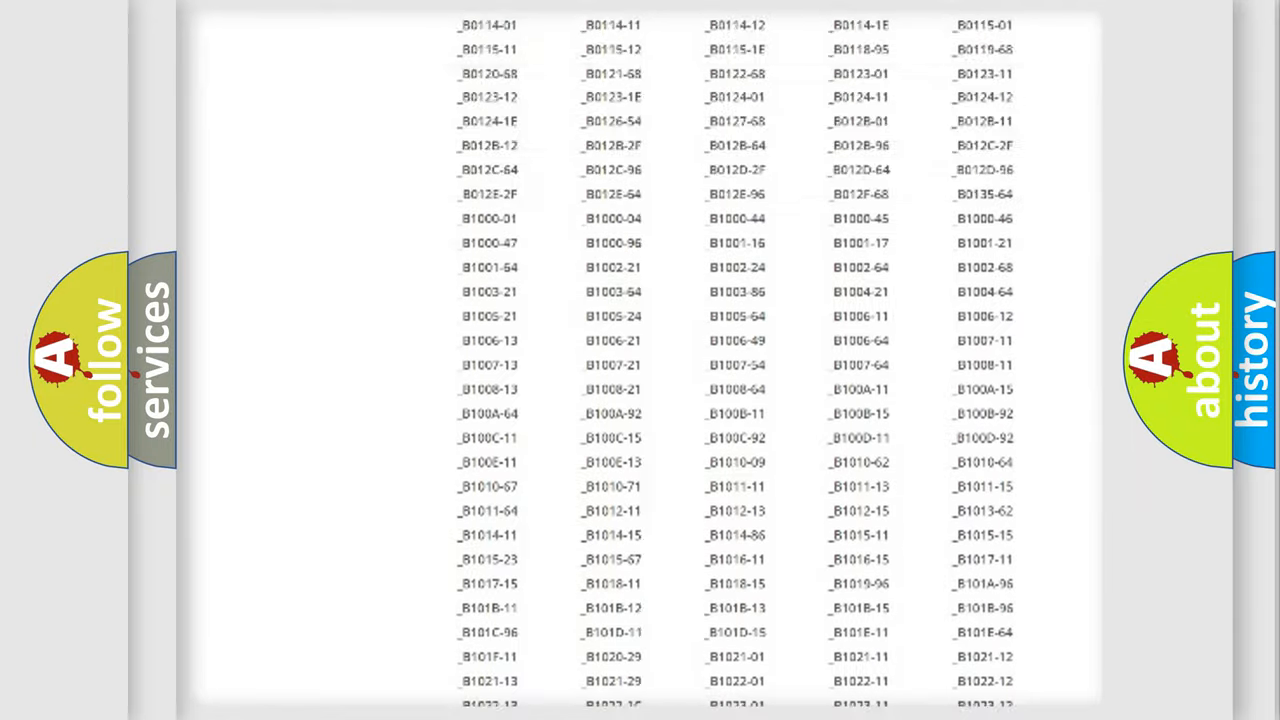
scroll(up, 3)
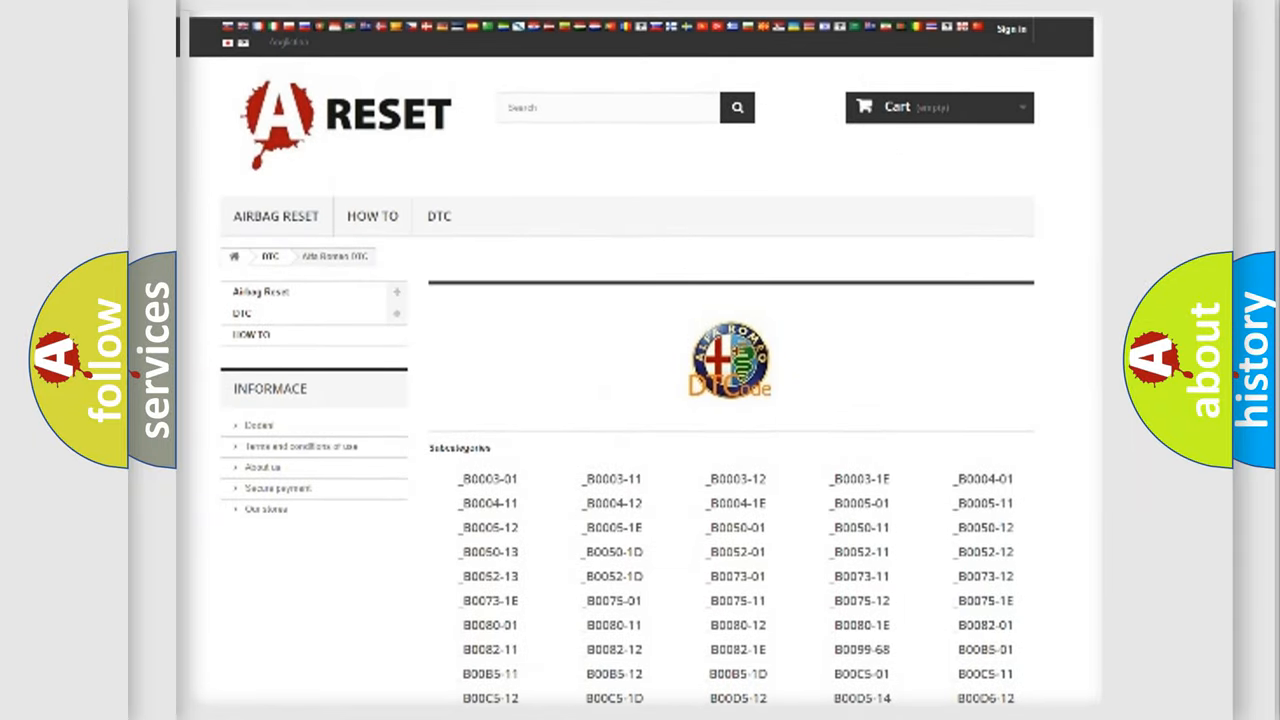